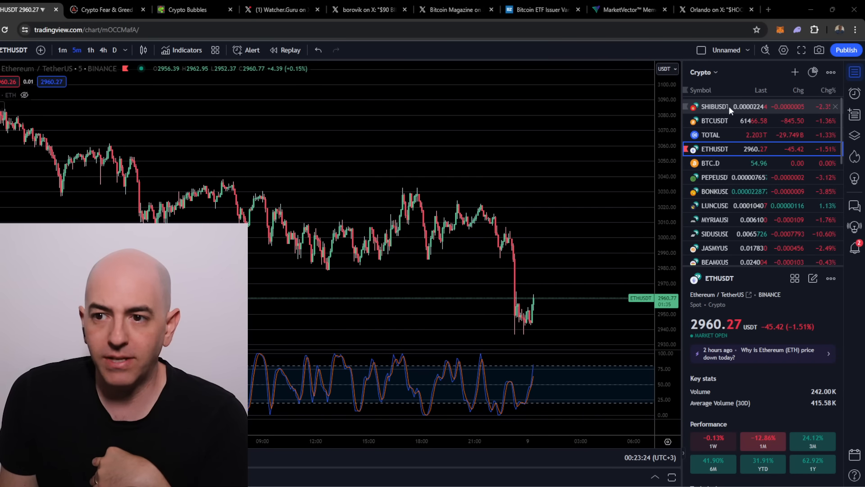
Load the SHIBUSDT 5-minute chart from the watchlist, replacing Ethereum.
{"action": "left_click", "coordinate": [714, 107]}
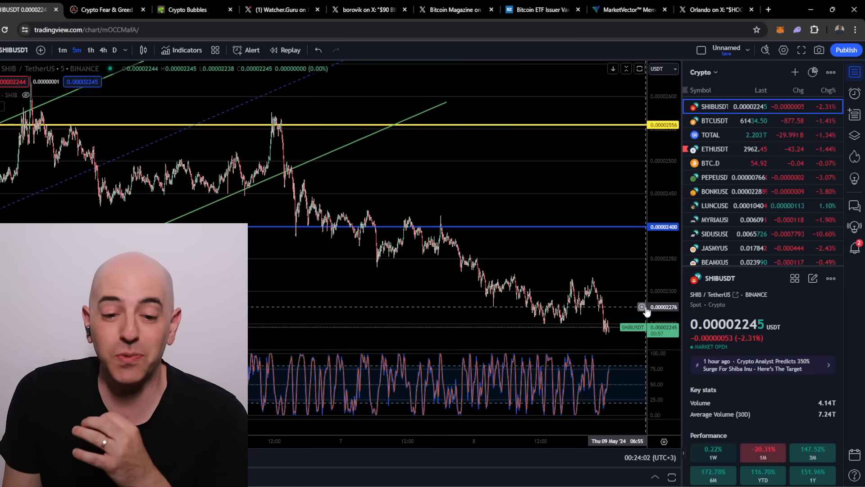
{"action": "mouse_move", "coordinate": [513, 288]}
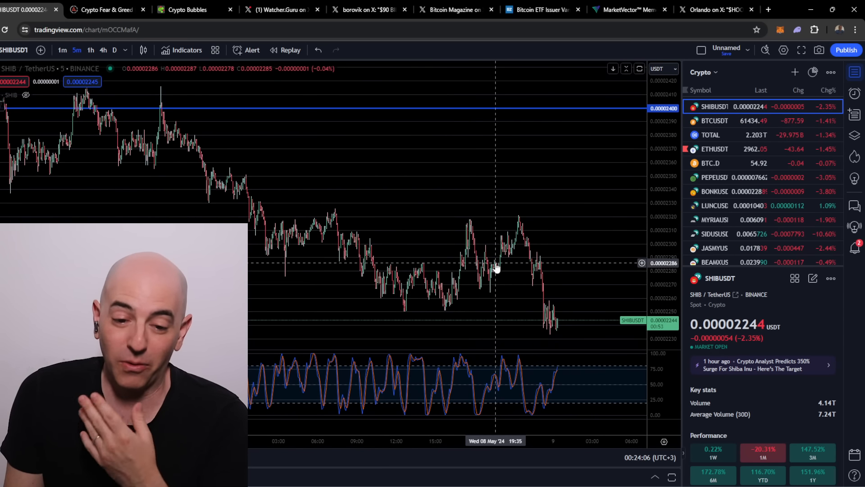
{"action": "mouse_move", "coordinate": [528, 262]}
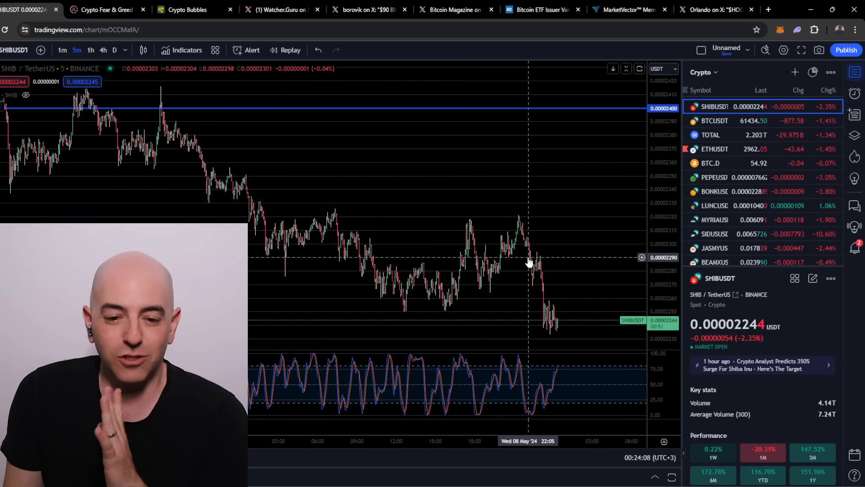
{"action": "mouse_move", "coordinate": [522, 261]}
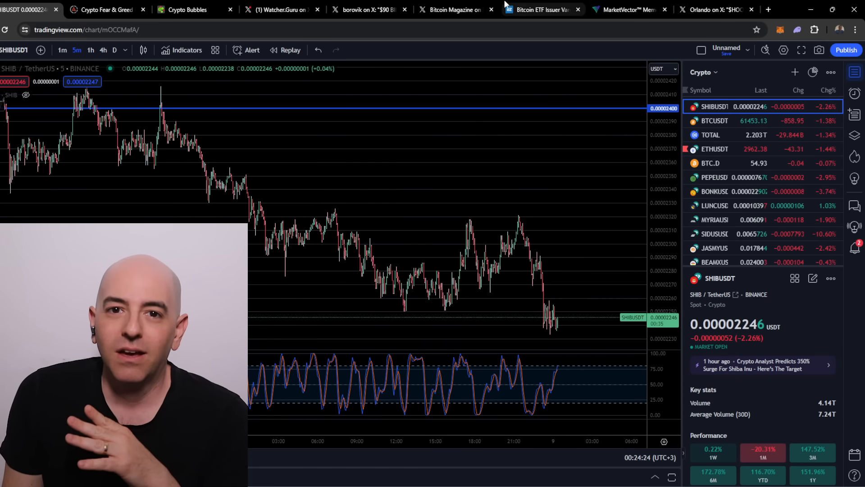
{"action": "mouse_move", "coordinate": [452, 9]}
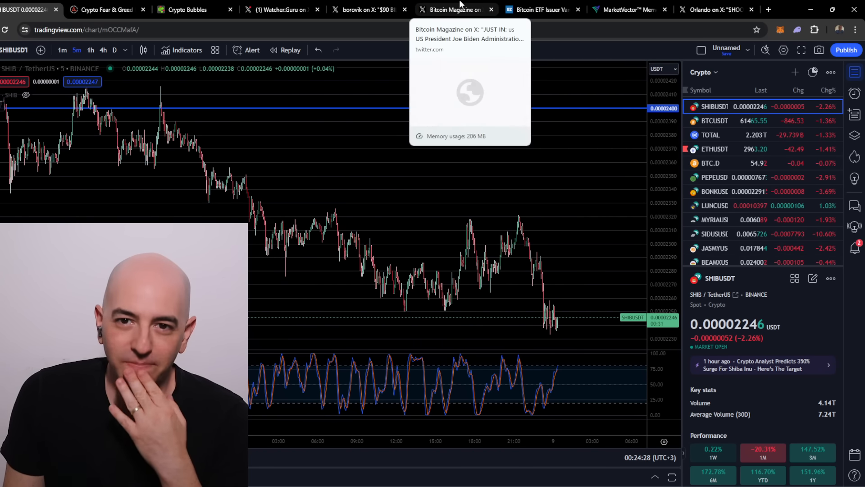
{"action": "mouse_move", "coordinate": [369, 9]}
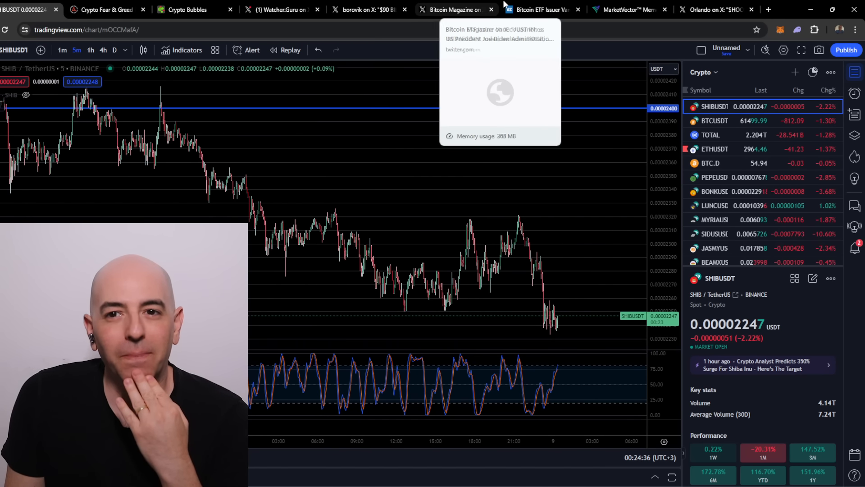
Switch to the Benzinga tab on VanEck launching a MEMECOIN index including SHIB.
{"action": "left_click", "coordinate": [541, 9]}
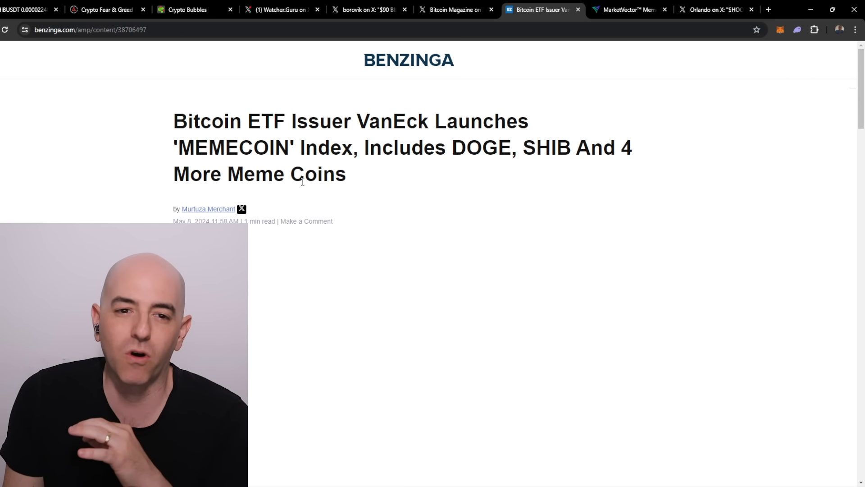
Read the MEMECOIN article's coin weightings, then switch to the MarketVector Meme Coin Index tab.
{"action": "scroll", "scroll_direction": "down", "scroll_amount": 3}
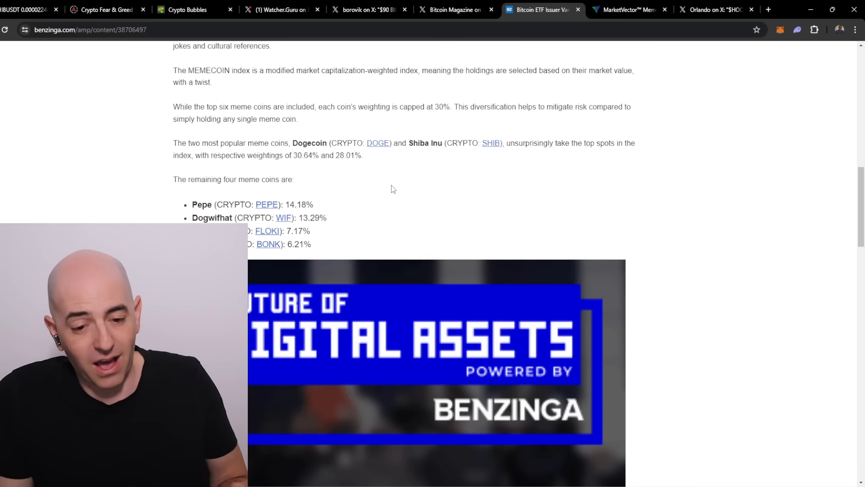
{"action": "scroll", "scroll_direction": "up", "scroll_amount": 3}
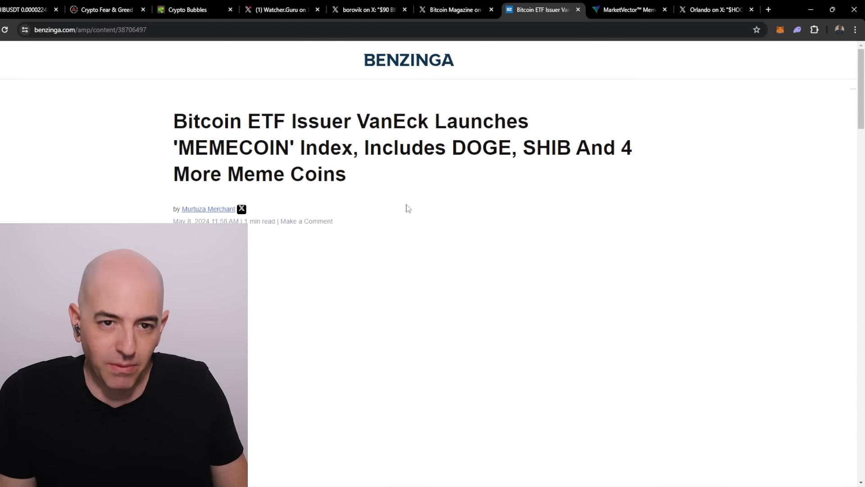
{"action": "left_click", "coordinate": [629, 9]}
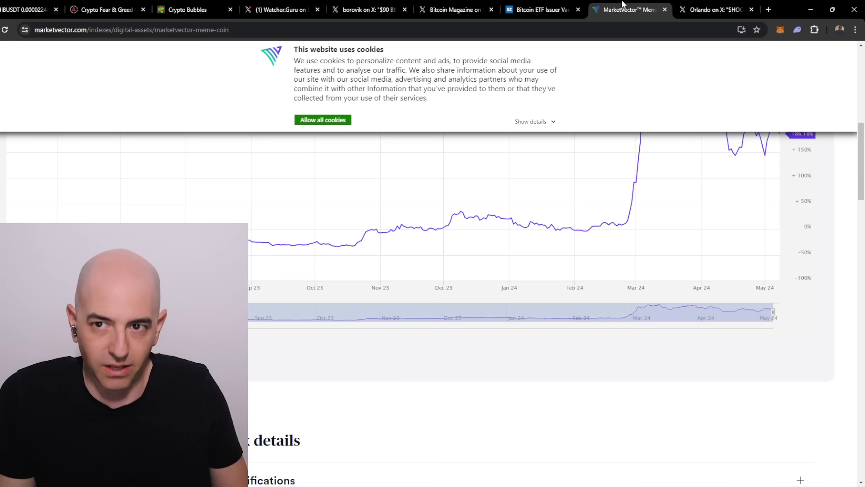
{"action": "scroll", "scroll_direction": "down", "scroll_amount": 3}
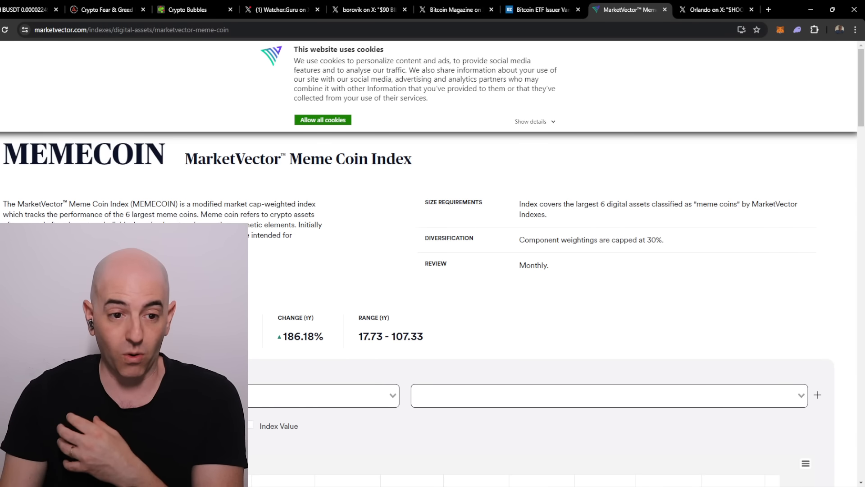
Scroll down the MEMECOIN page and expand the index specifications details.
{"action": "scroll", "scroll_direction": "down", "scroll_amount": 3}
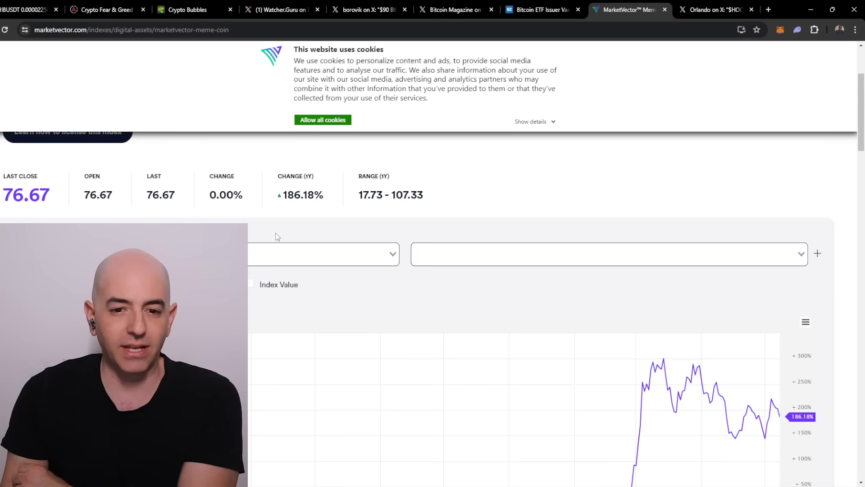
{"action": "scroll", "scroll_direction": "down", "scroll_amount": 3}
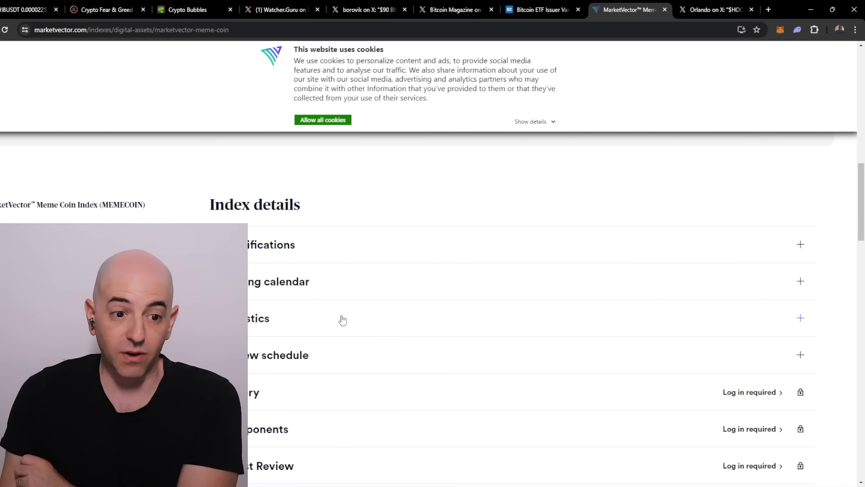
{"action": "scroll", "scroll_direction": "down", "scroll_amount": 3}
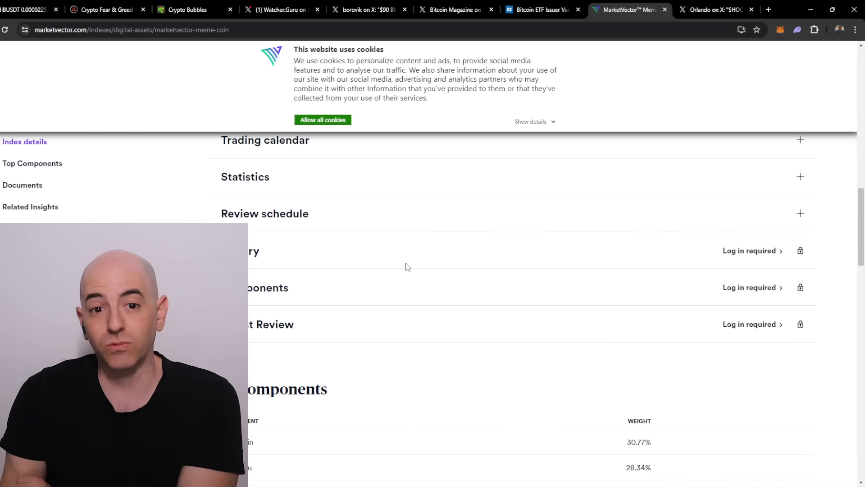
{"action": "left_click", "coordinate": [800, 198]}
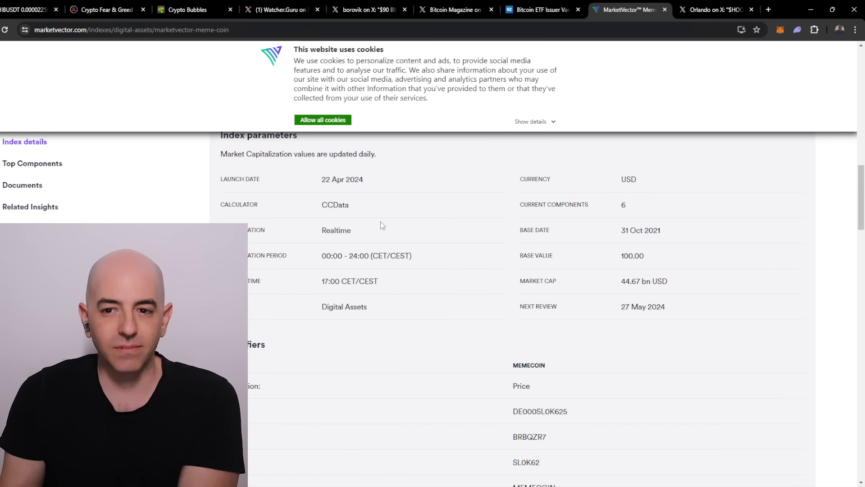
Continue to the Top components table: Dogecoin 30.77%, then 28.34% and 14.51%.
{"action": "scroll", "scroll_direction": "down", "scroll_amount": 3}
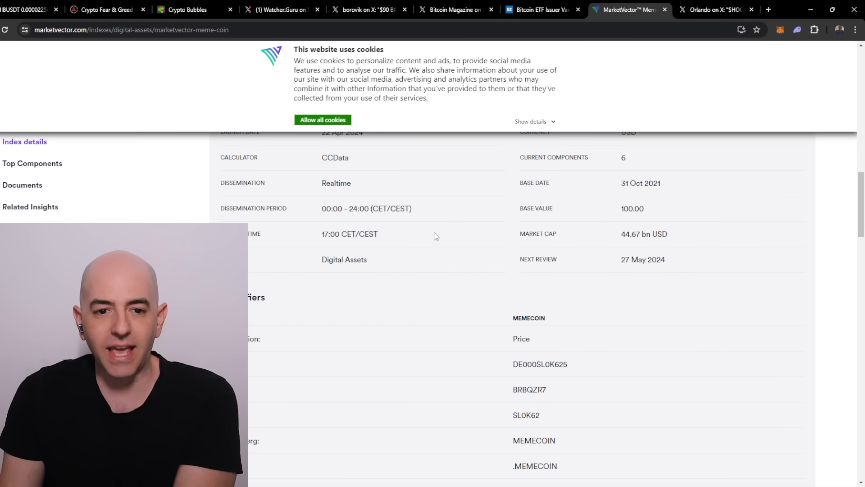
{"action": "scroll", "scroll_direction": "down", "scroll_amount": 3}
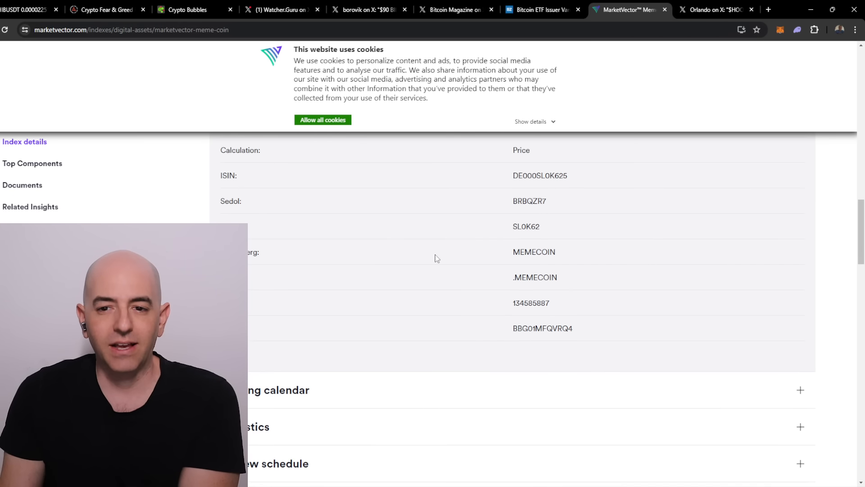
{"action": "scroll", "scroll_direction": "down", "scroll_amount": 3}
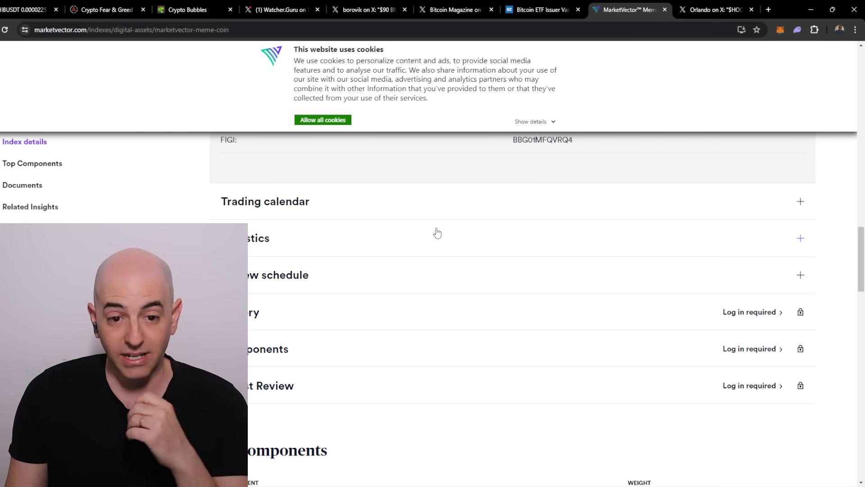
{"action": "scroll", "scroll_direction": "down", "scroll_amount": 3}
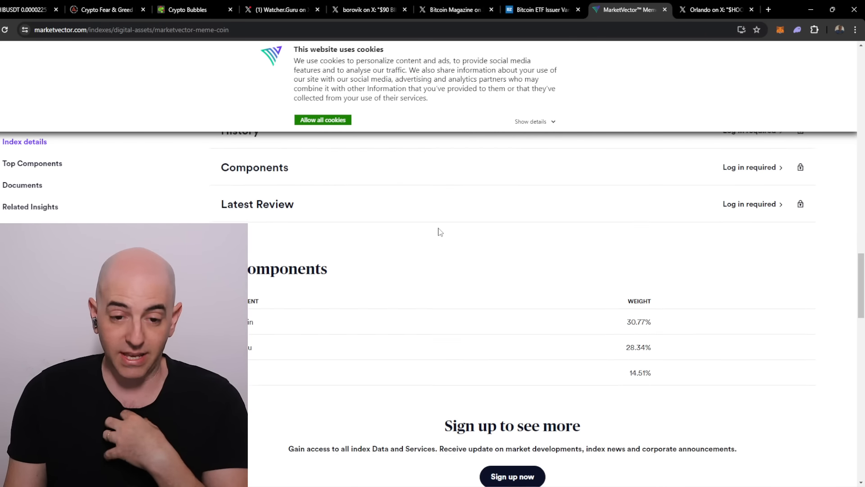
{"action": "scroll", "scroll_direction": "down", "scroll_amount": 3}
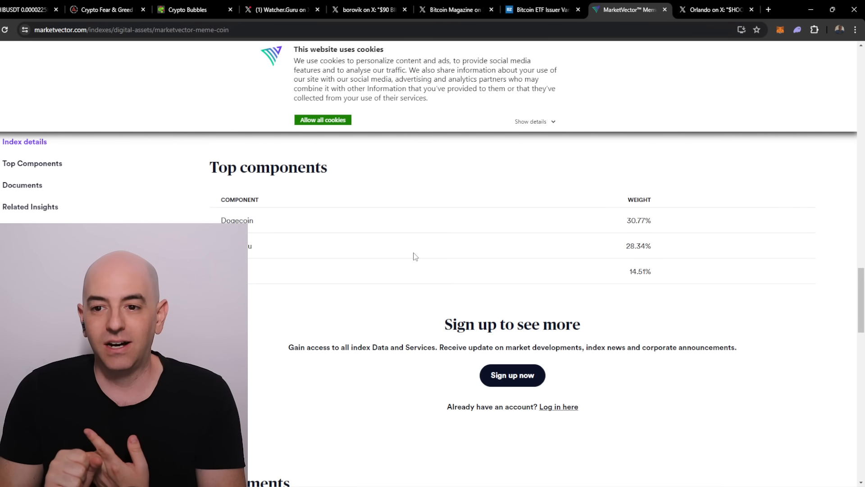
{"action": "mouse_move", "coordinate": [356, 240]}
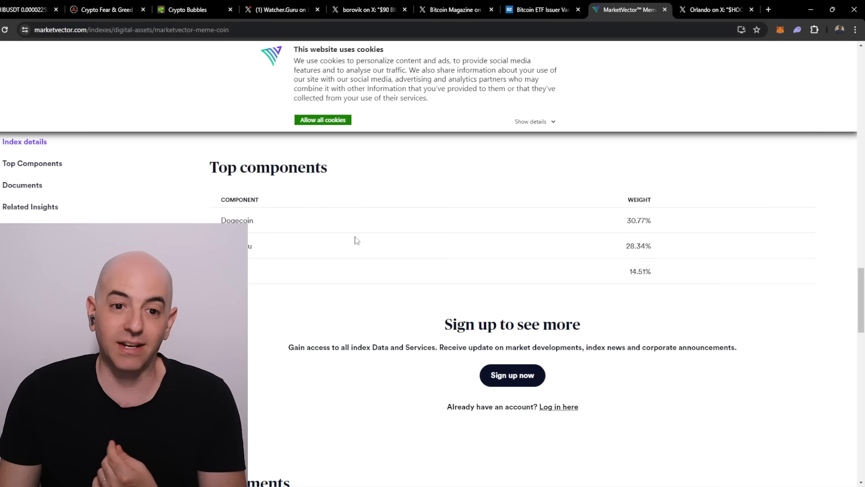
{"action": "mouse_move", "coordinate": [606, 254]}
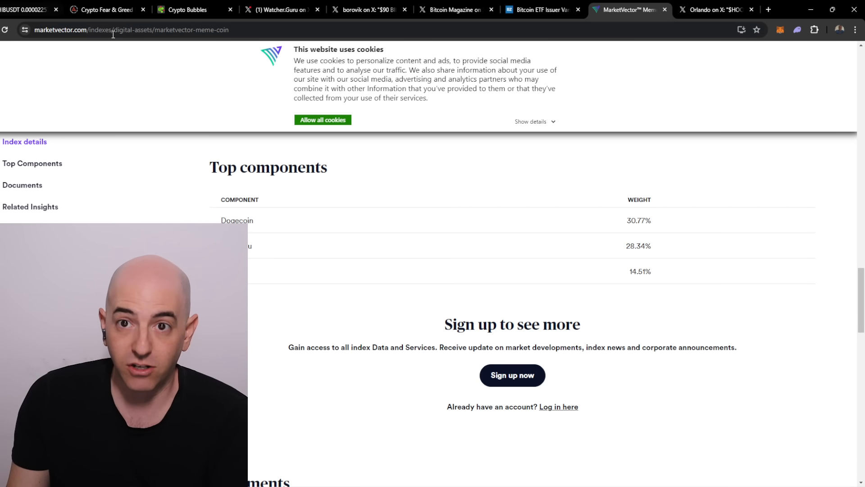
{"action": "mouse_move", "coordinate": [281, 9]}
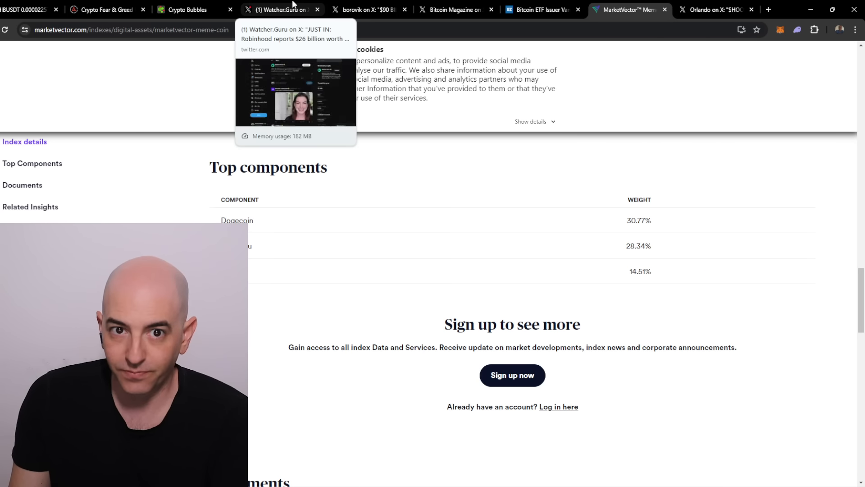
Bring up Orlando's $HOOD Q1 earnings post showing crypto revenue of $126 million versus $71.4 million consensus.
{"action": "left_click", "coordinate": [281, 9]}
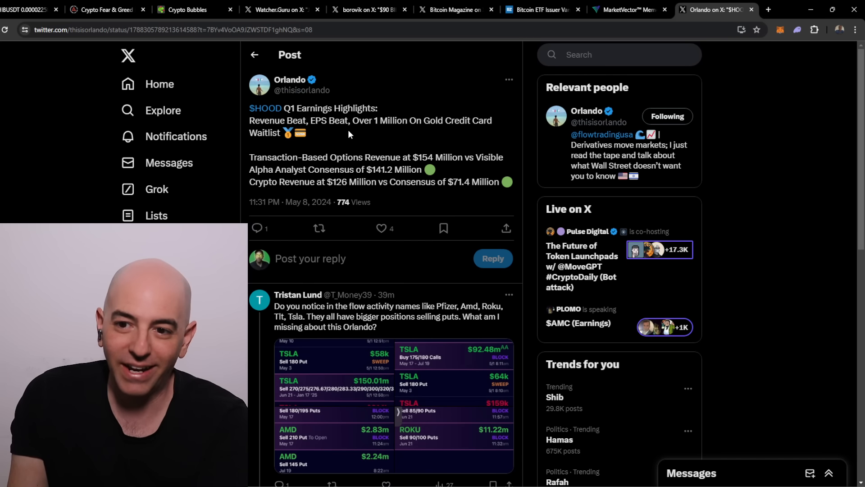
{"action": "mouse_move", "coordinate": [346, 137]}
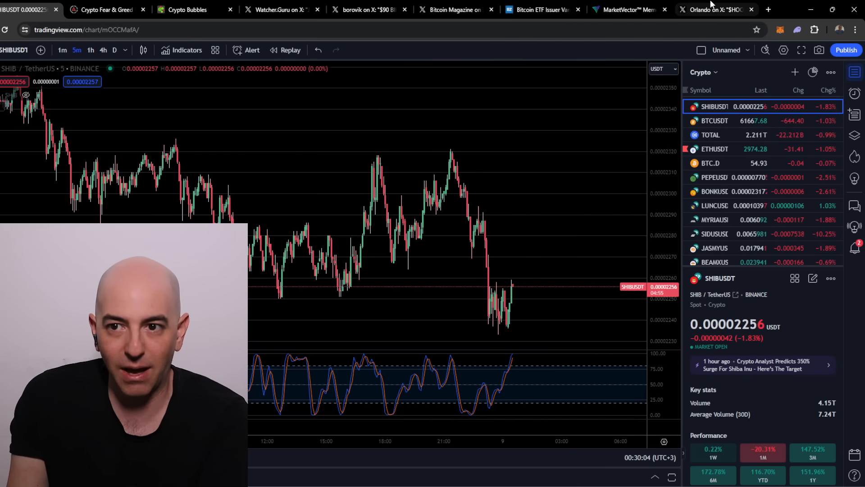
{"action": "left_click", "coordinate": [714, 9]}
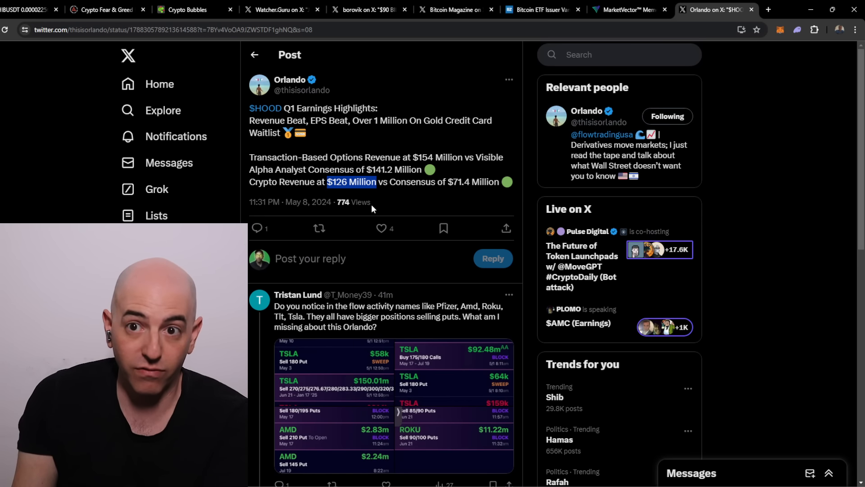
{"action": "mouse_move", "coordinate": [455, 9]}
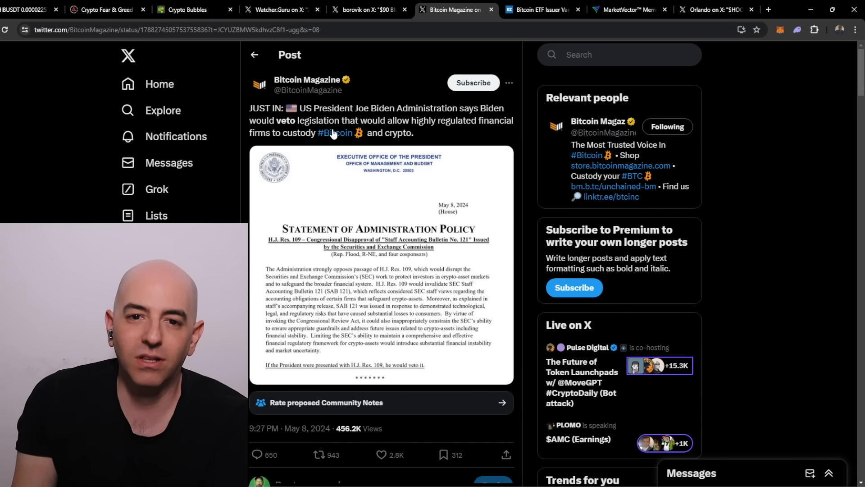
{"action": "mouse_move", "coordinate": [498, 121]}
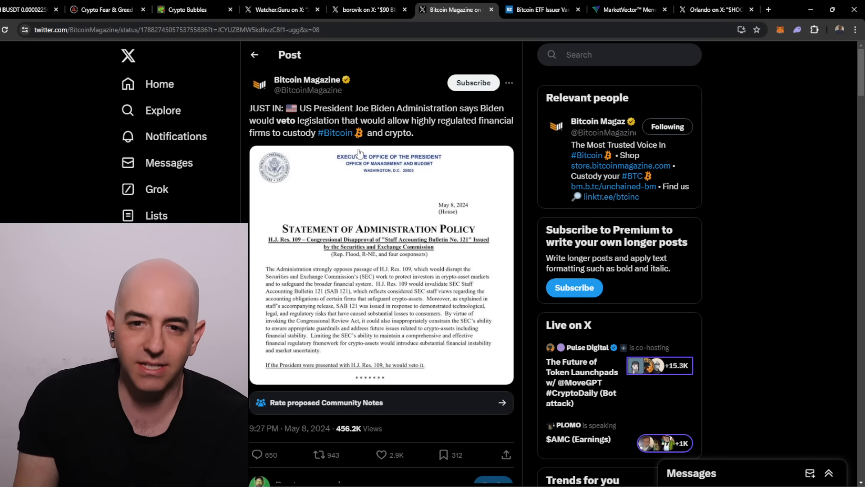
Scroll through the Bitcoin Magazine post on Biden's crypto custody veto toward its proposed Community Notes.
{"action": "scroll", "scroll_direction": "down", "scroll_amount": 3}
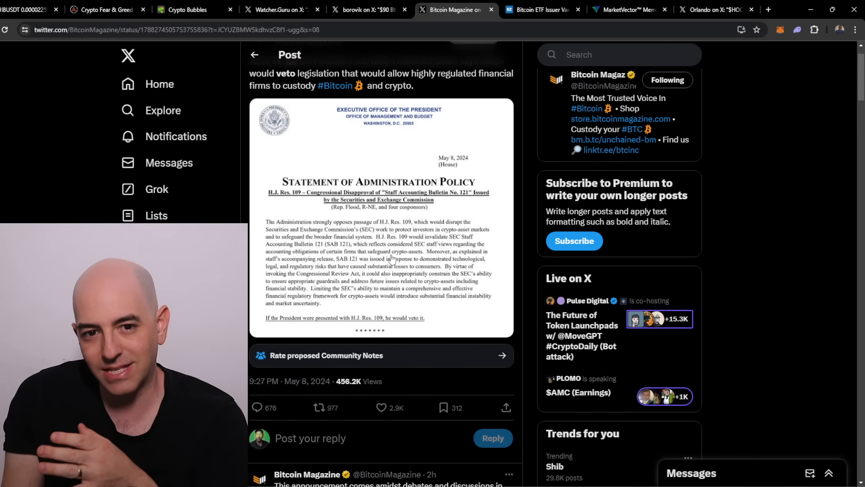
{"action": "scroll", "scroll_direction": "down", "scroll_amount": 3}
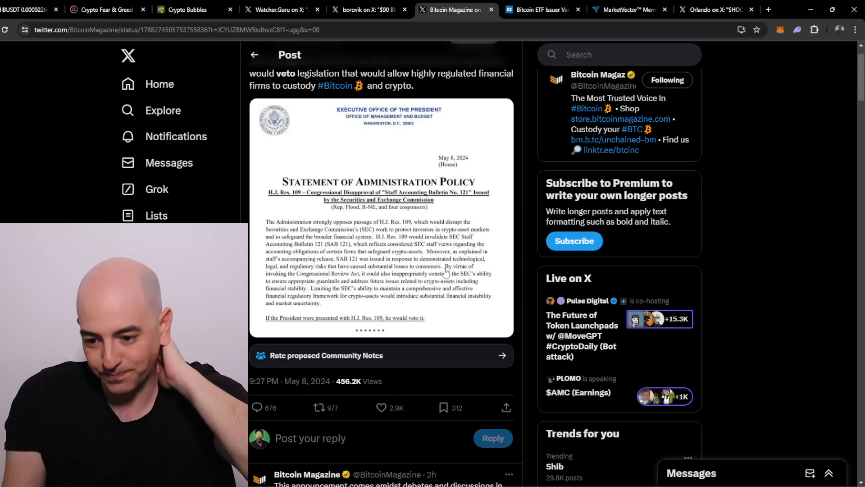
{"action": "scroll", "scroll_direction": "down", "scroll_amount": 3}
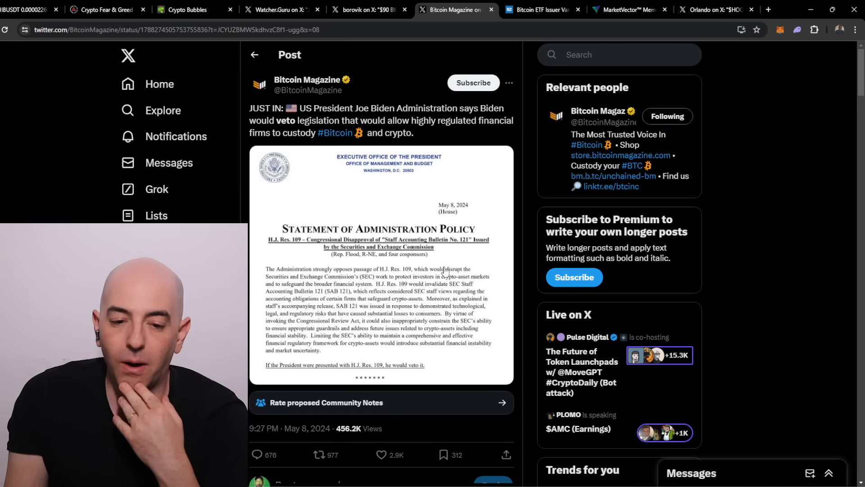
{"action": "scroll", "scroll_direction": "down", "scroll_amount": 3}
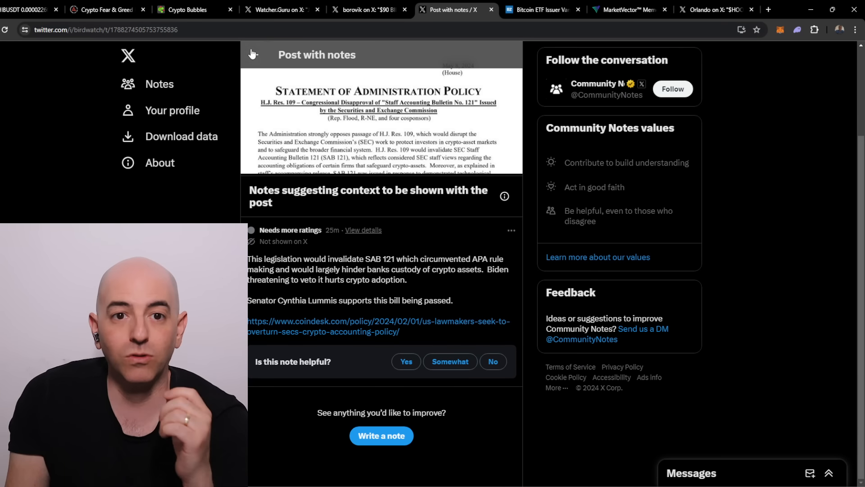
Return to the Biden veto post and scroll through its replies before heading back to the SHIBUSDT chart.
{"action": "left_click", "coordinate": [254, 54]}
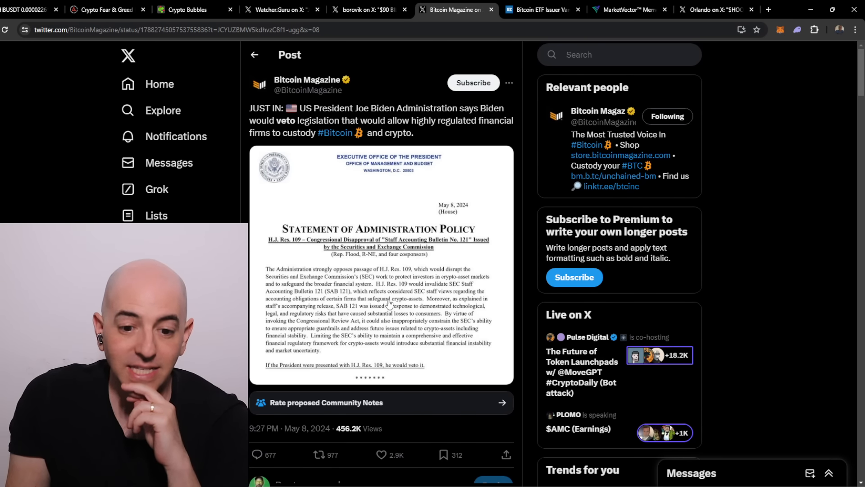
{"action": "scroll", "scroll_direction": "down", "scroll_amount": 3}
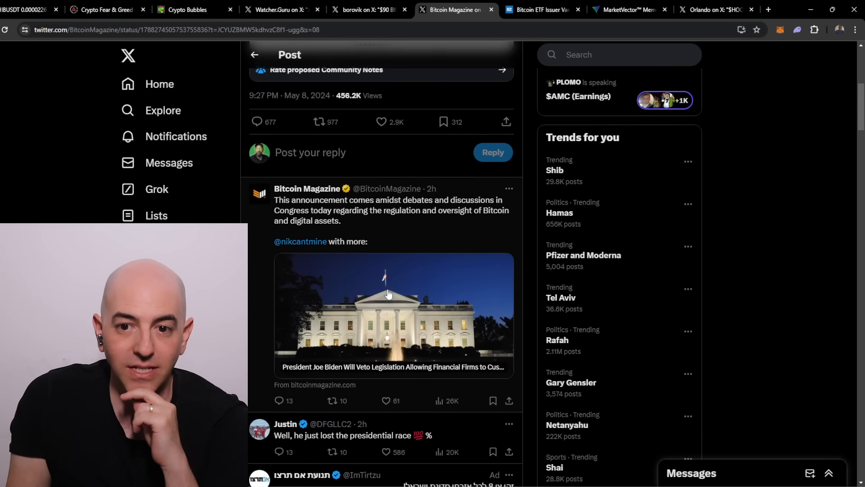
{"action": "scroll", "scroll_direction": "down", "scroll_amount": 3}
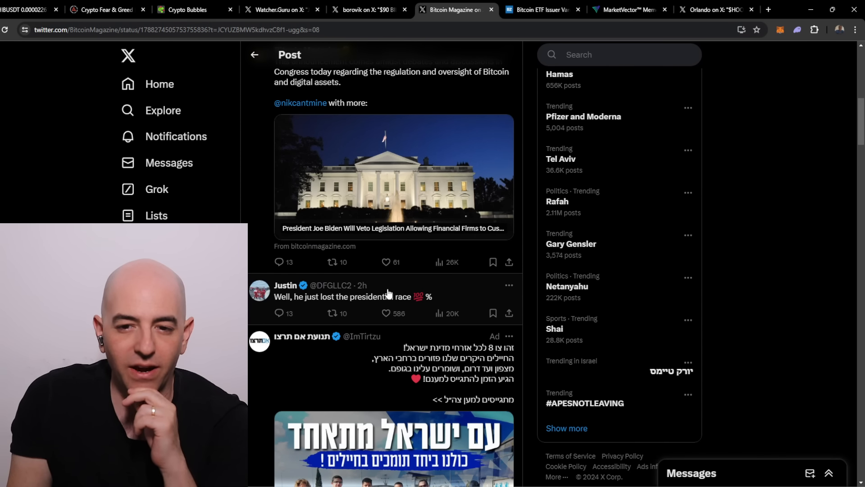
{"action": "scroll", "scroll_direction": "down", "scroll_amount": 3}
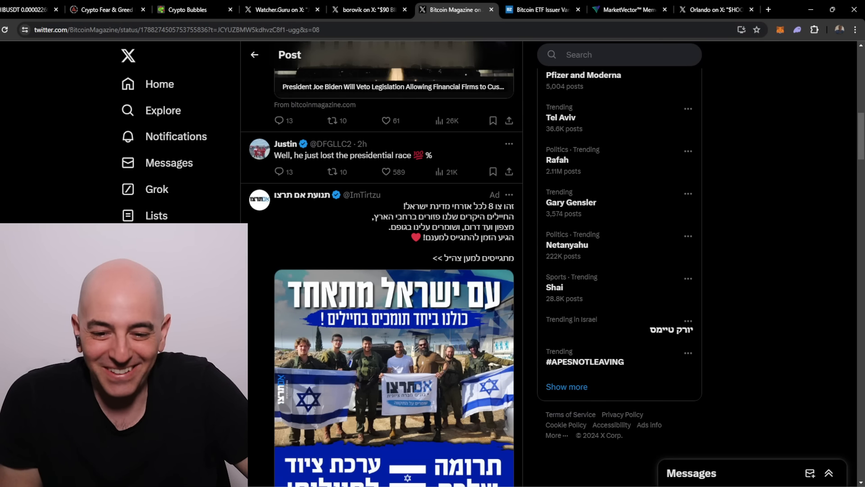
{"action": "scroll", "scroll_direction": "down", "scroll_amount": 3}
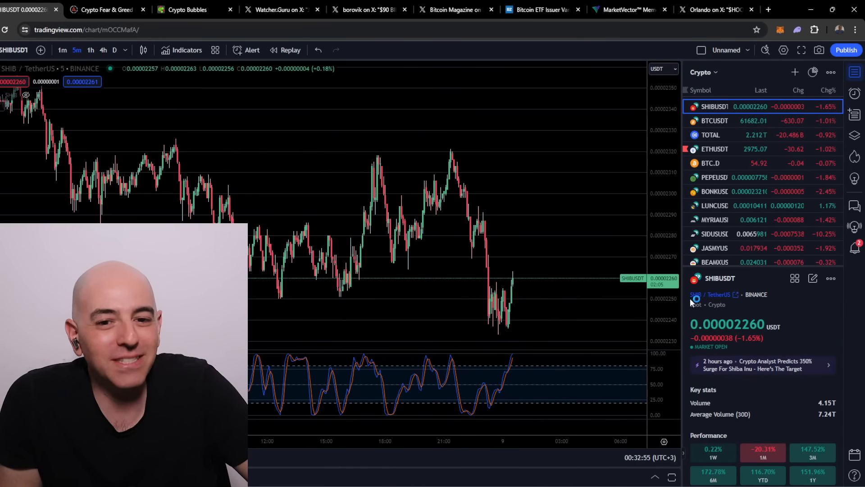
{"action": "mouse_move", "coordinate": [576, 313]}
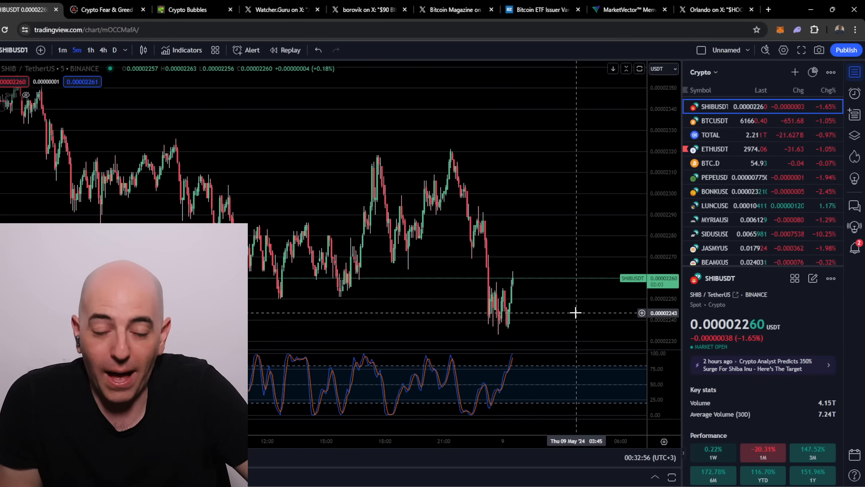